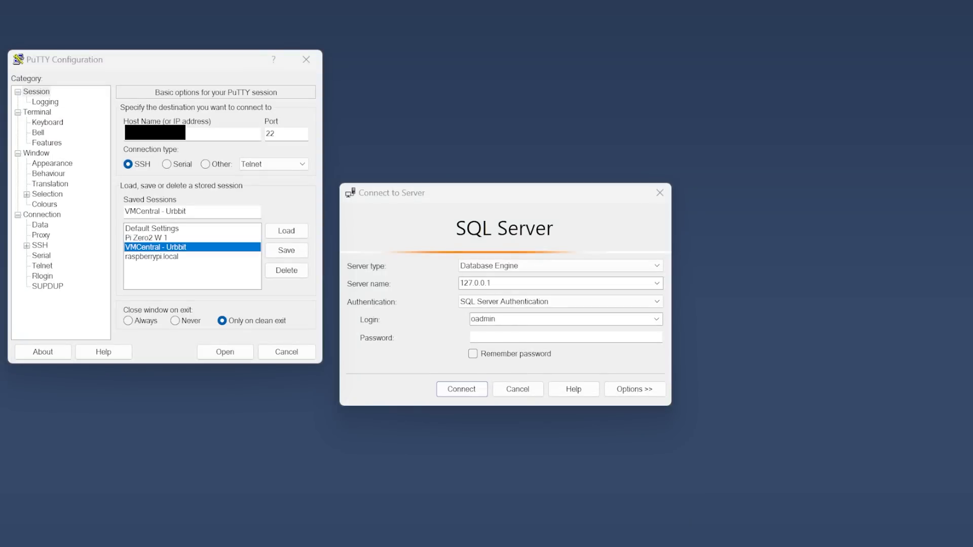
Dismiss the PuTTY window and connect to 127.0.0.1 as the saved asset_admin login.
click(54, 306)
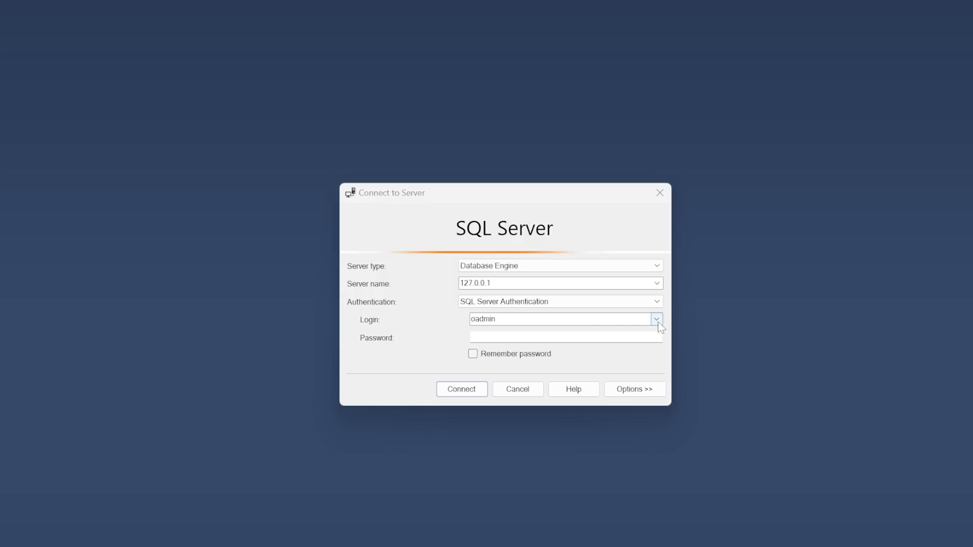
click(656, 319)
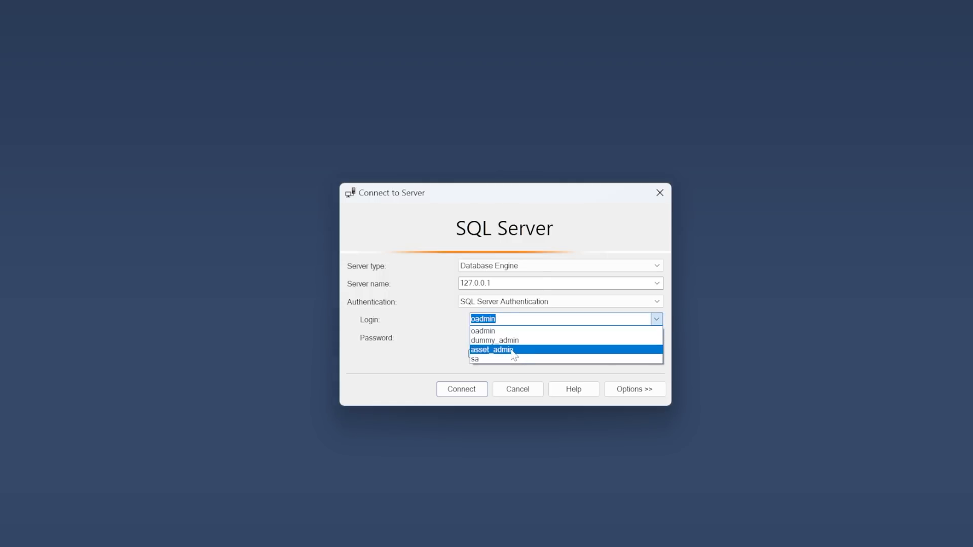
click(491, 350)
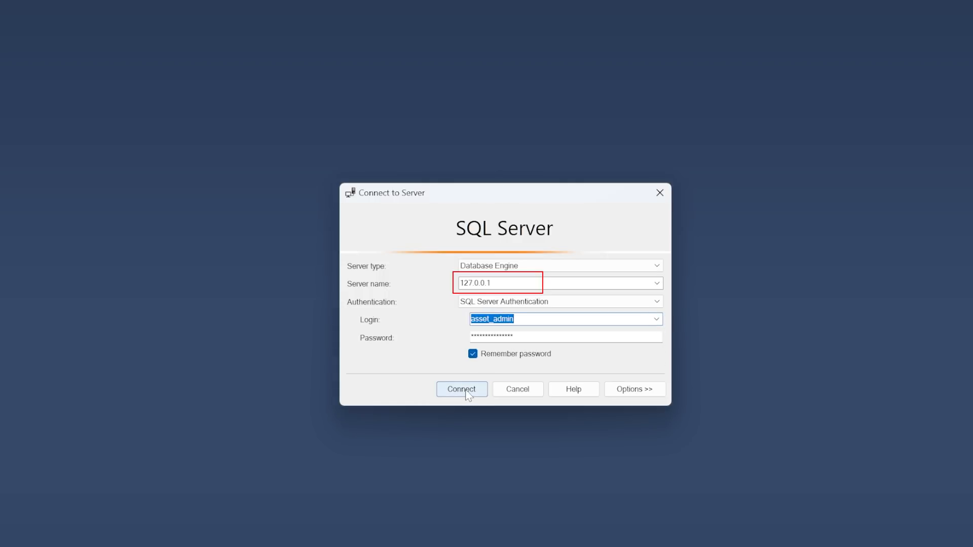
click(461, 390)
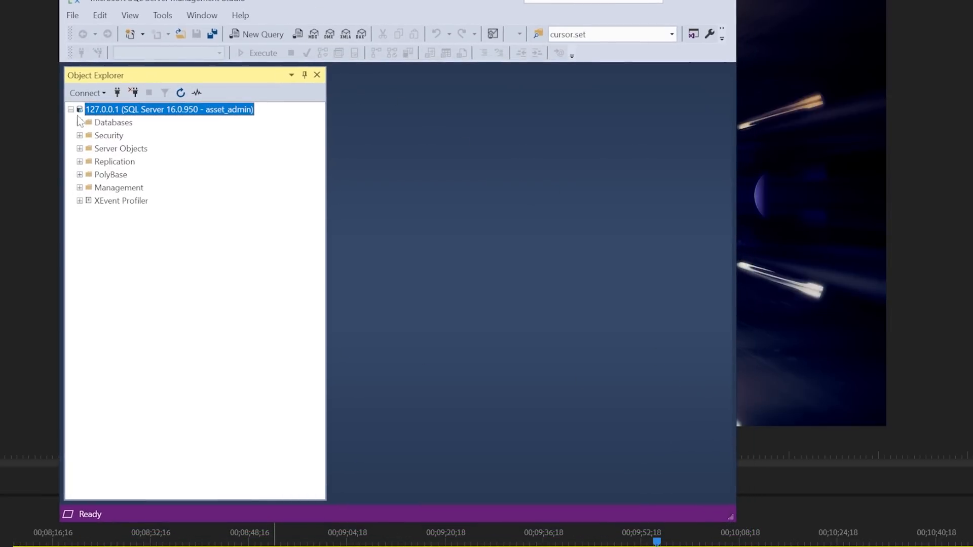
Expand Databases > assets > Tables to reveal dbo.asset and dbo.asset_contracts.
click(79, 122)
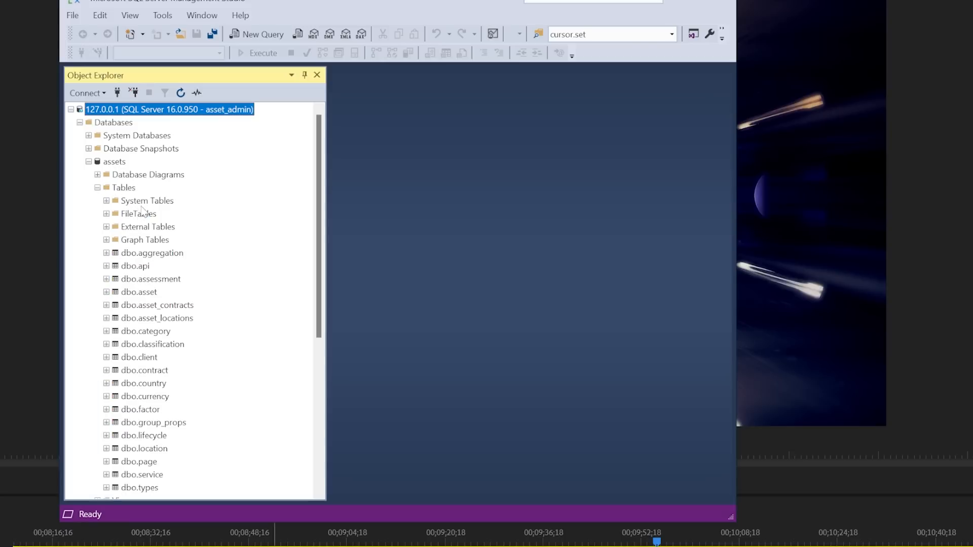
scroll(down, 3)
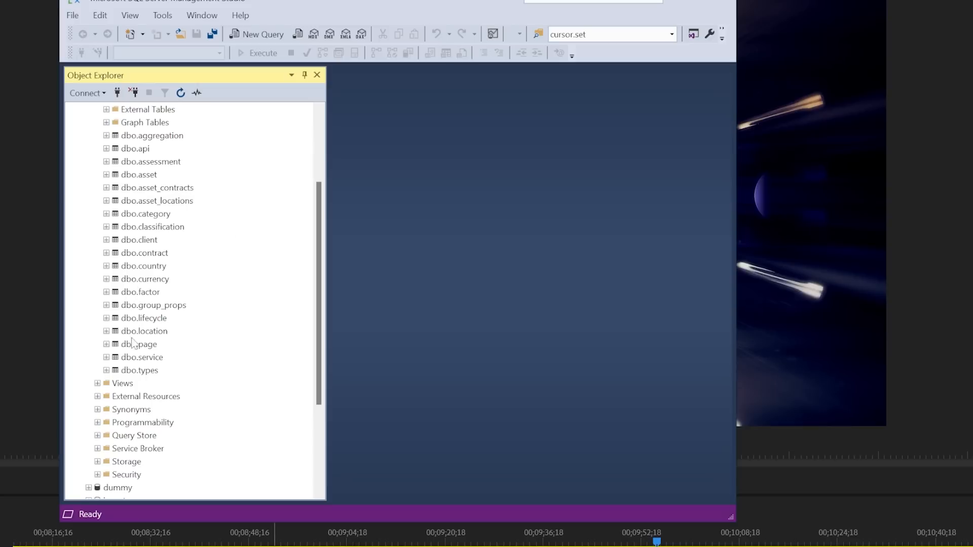
mouse_move(134, 344)
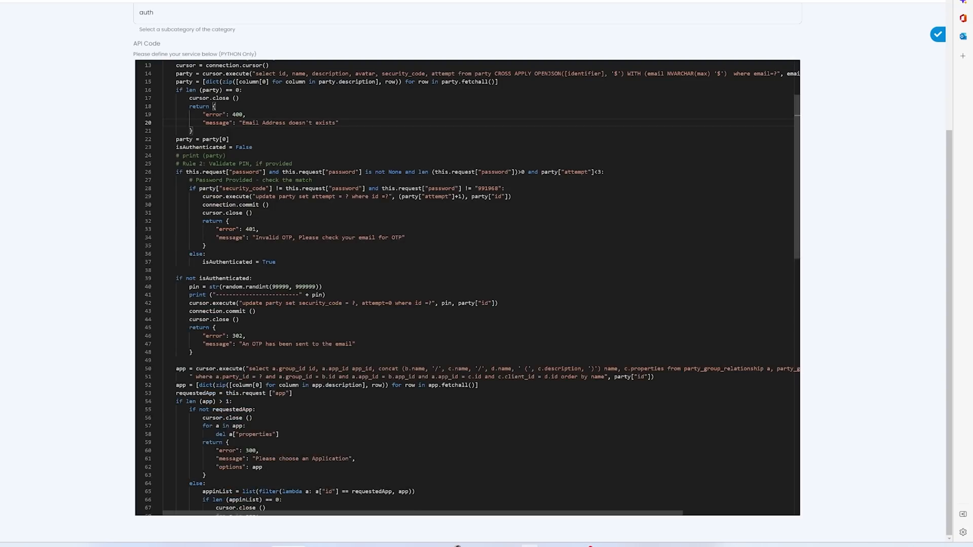
Scroll through the auth API service's Python code handling OTP checks in the web editor.
scroll(down, 3)
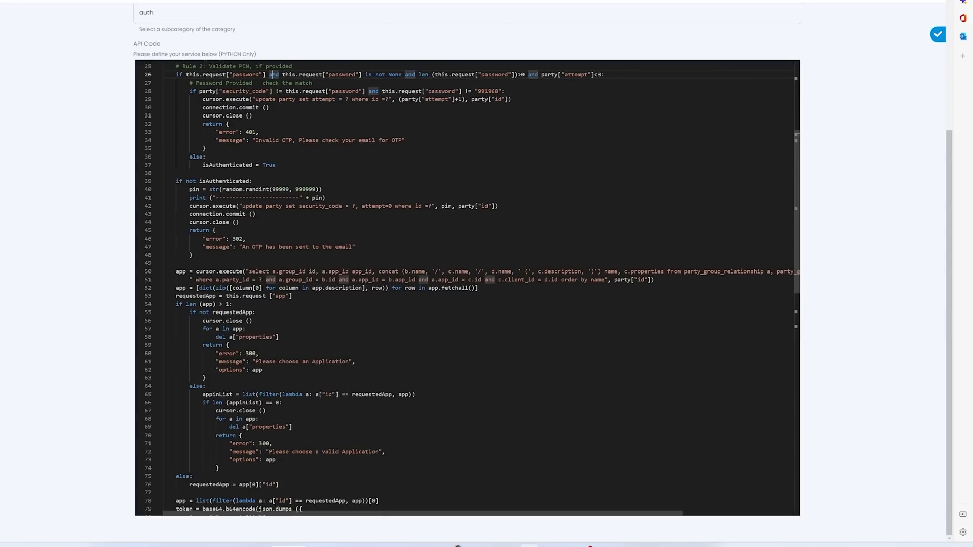